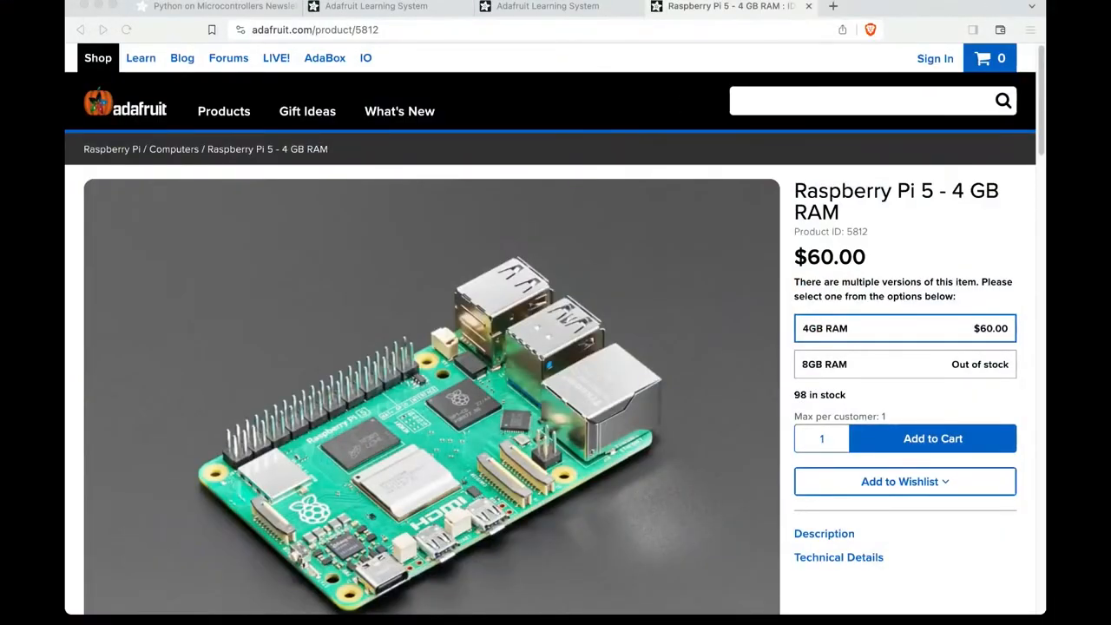
# - Refresh the Raspberry Pi 5 - 4 GB RAM product page to show current stock of 90
pyautogui.click(125, 30)
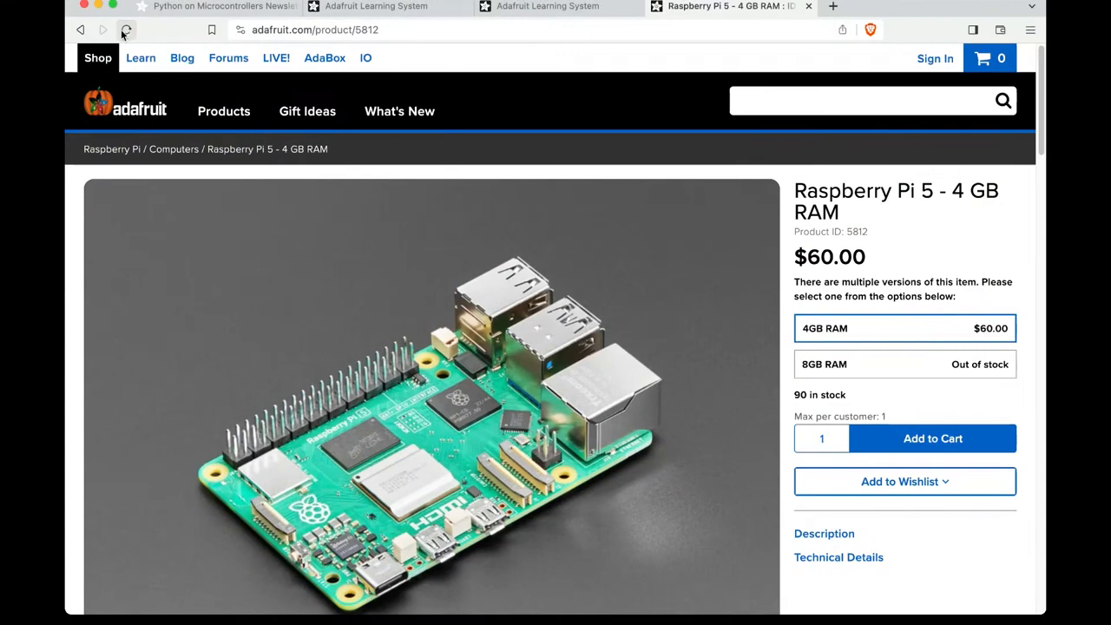
# - Switch to the newsletter and read through the Raspberry Pi 5 and CircuitPython 8.2.7 sections
pyautogui.click(217, 7)
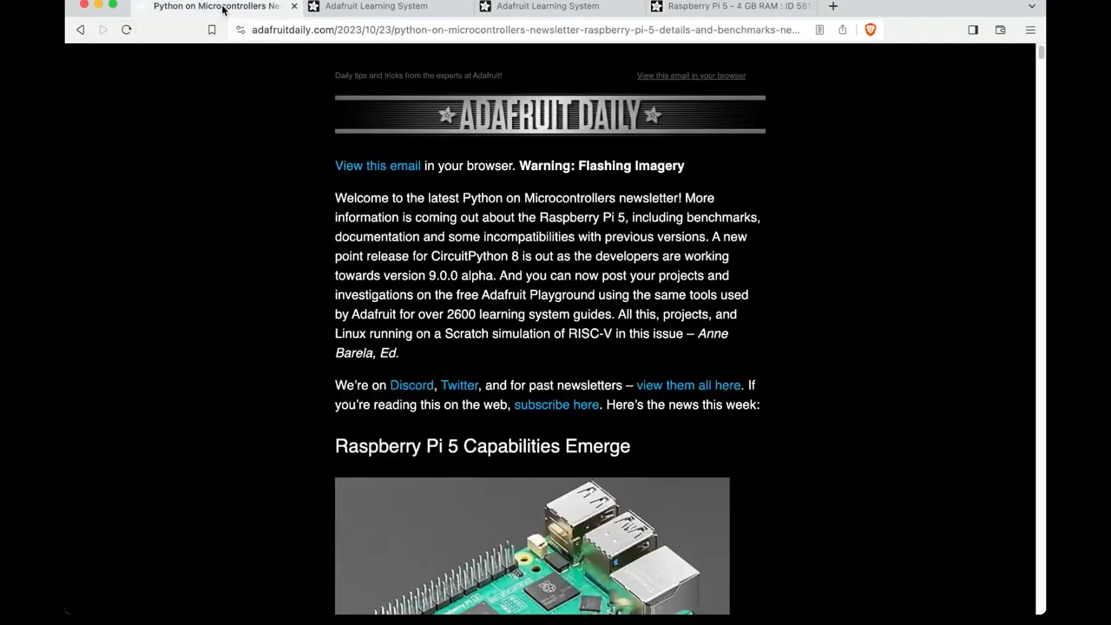
pyautogui.moveTo(194, 250)
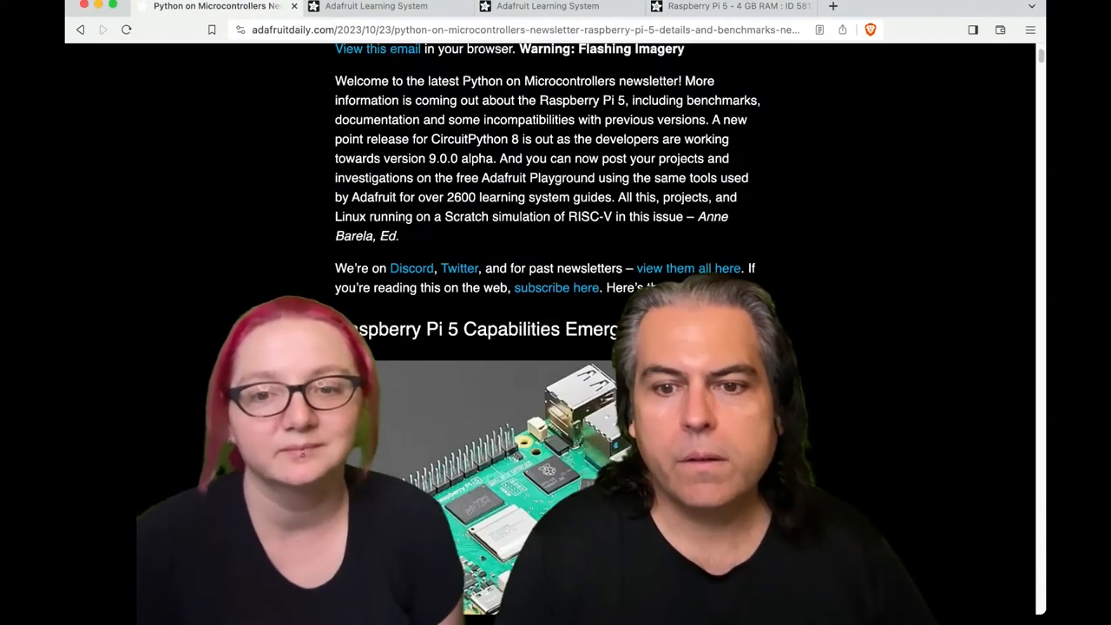
pyautogui.scroll(-3)
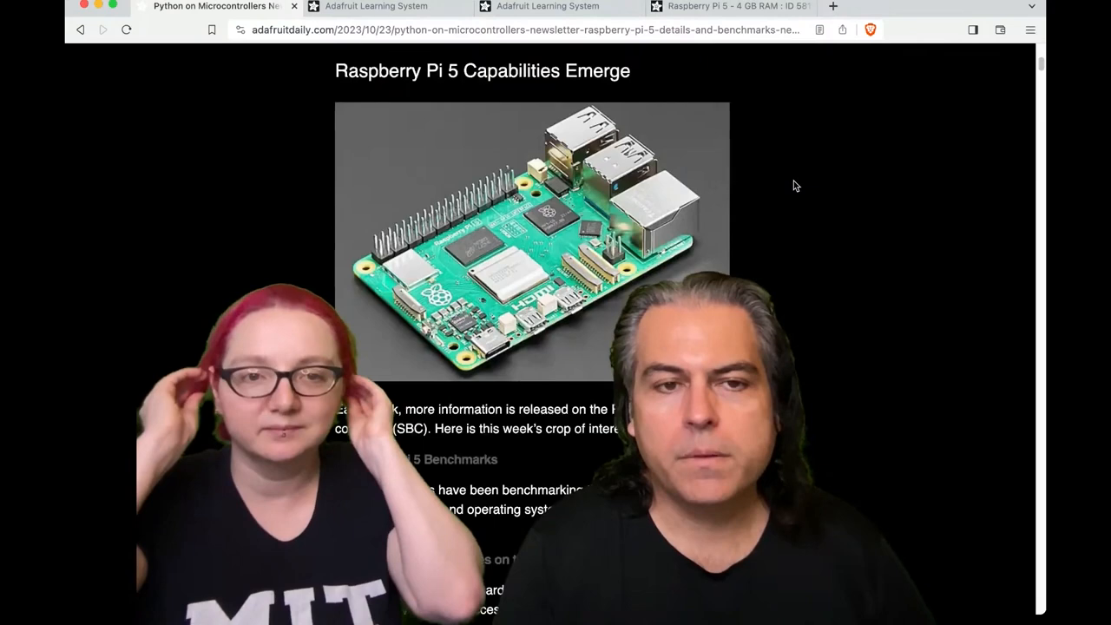
pyautogui.scroll(-3)
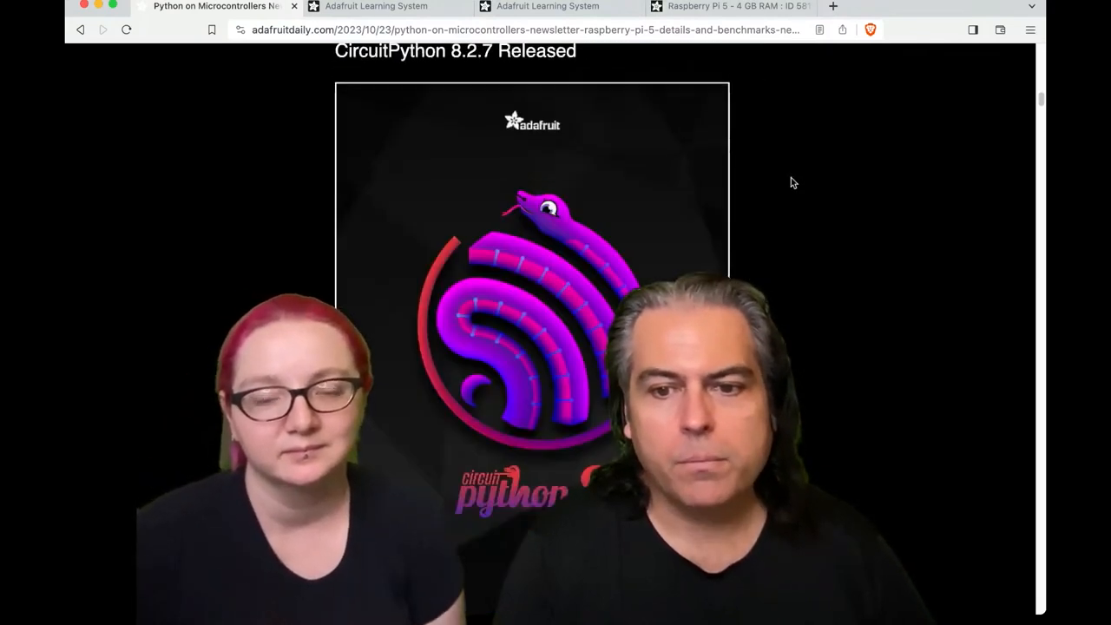
pyautogui.scroll(-3)
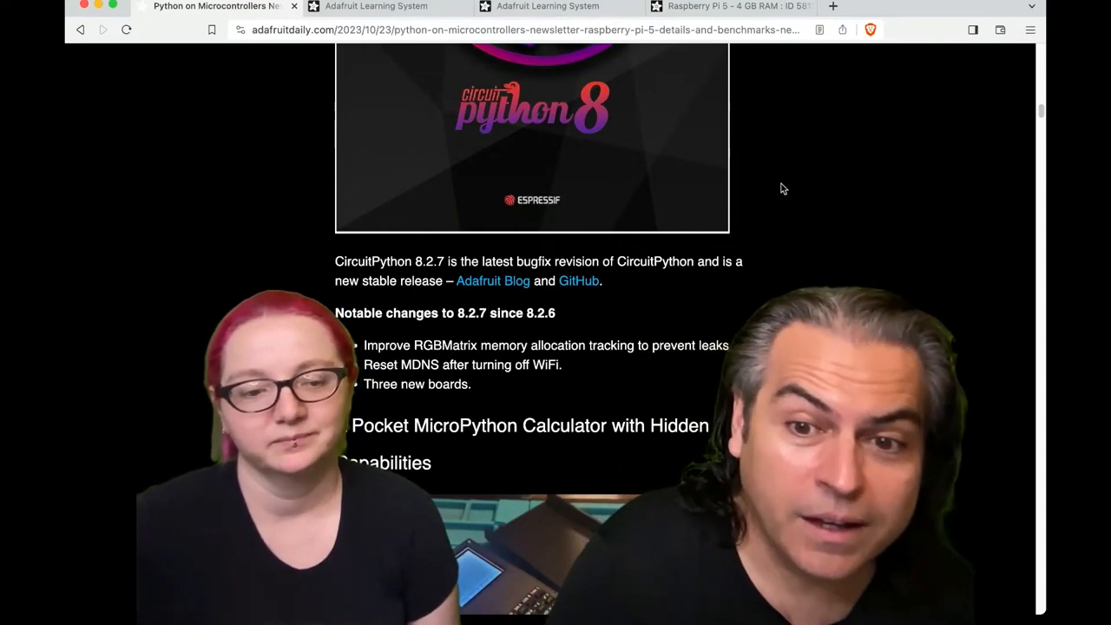
pyautogui.scroll(3)
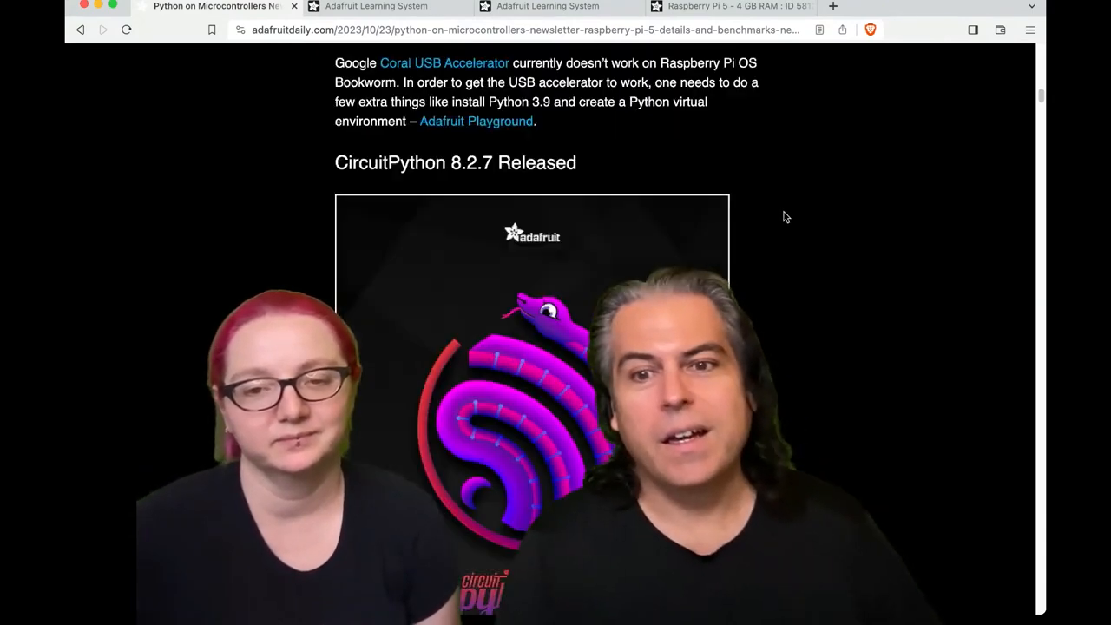
pyautogui.scroll(-3)
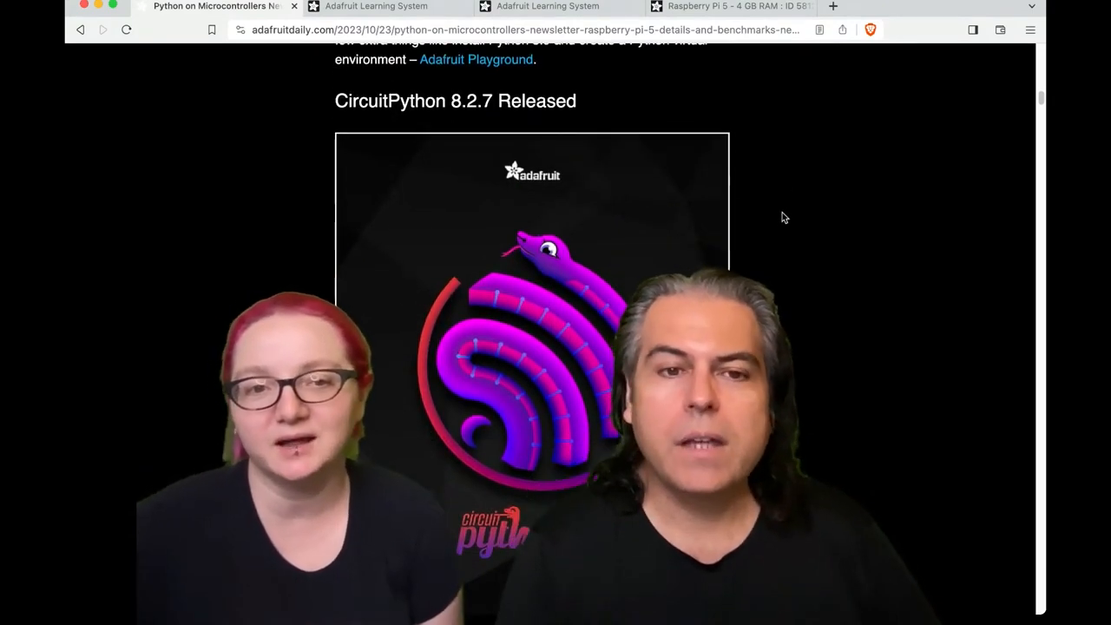
pyautogui.scroll(-3)
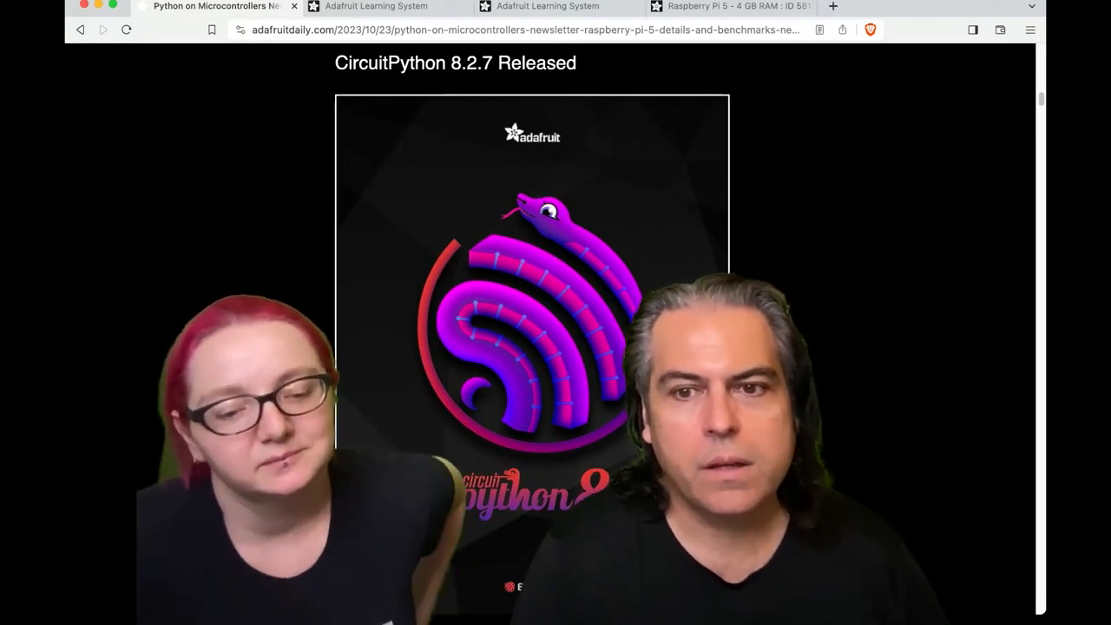
pyautogui.scroll(-3)
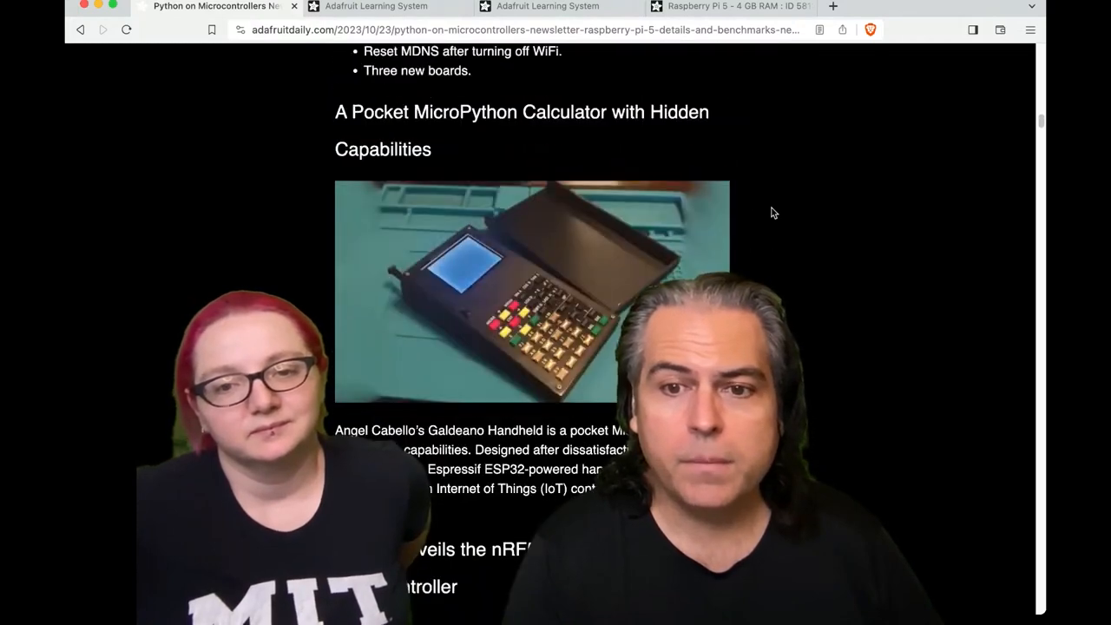
pyautogui.scroll(-3)
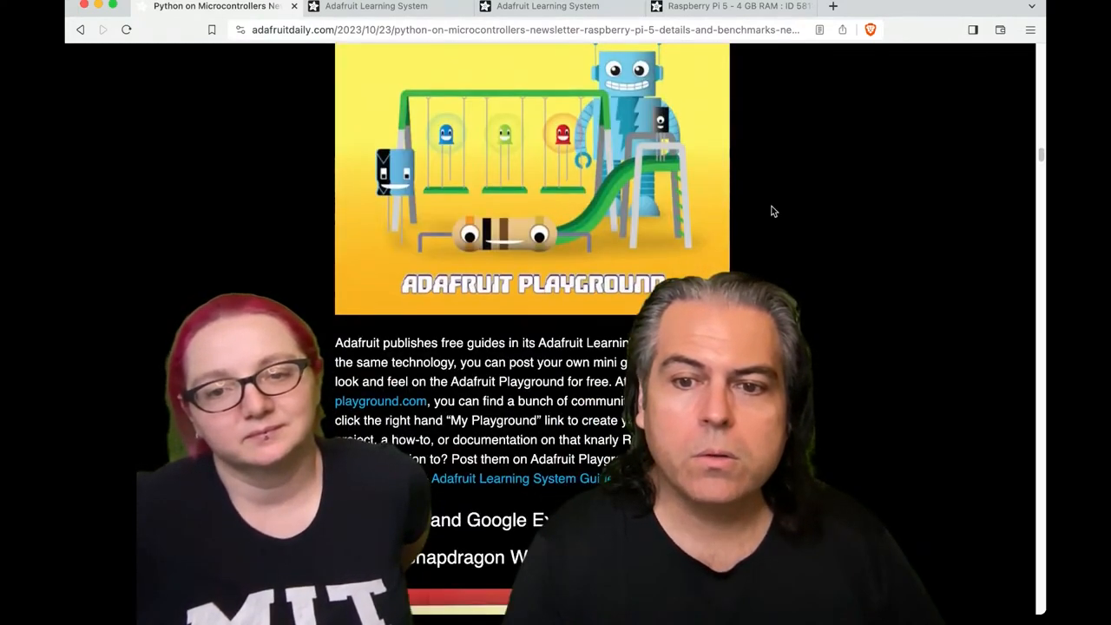
pyautogui.scroll(3)
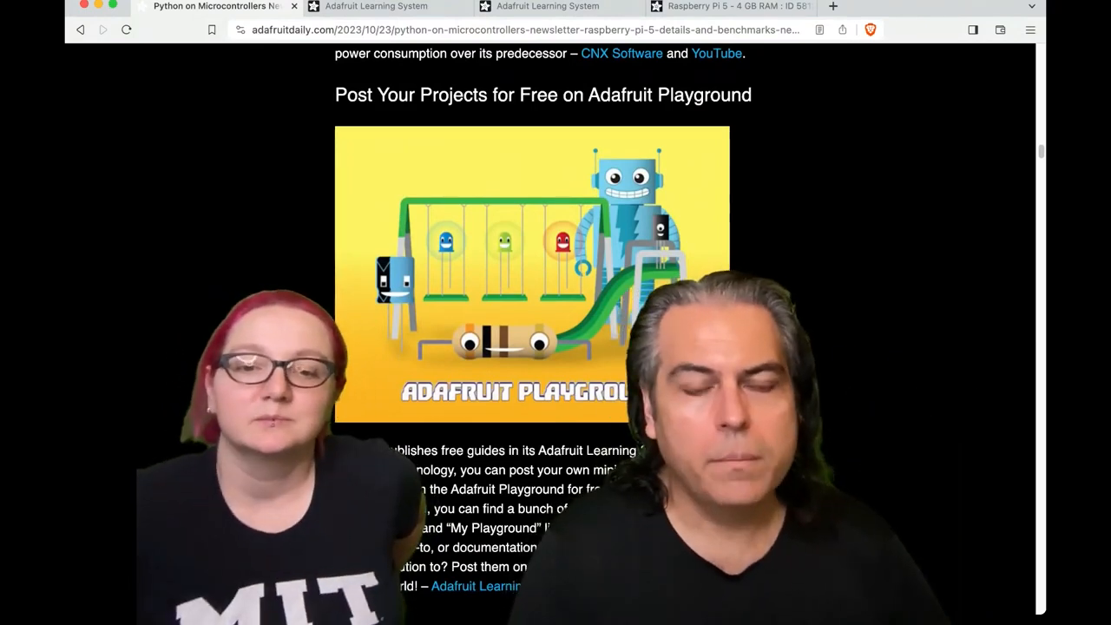
pyautogui.scroll(-3)
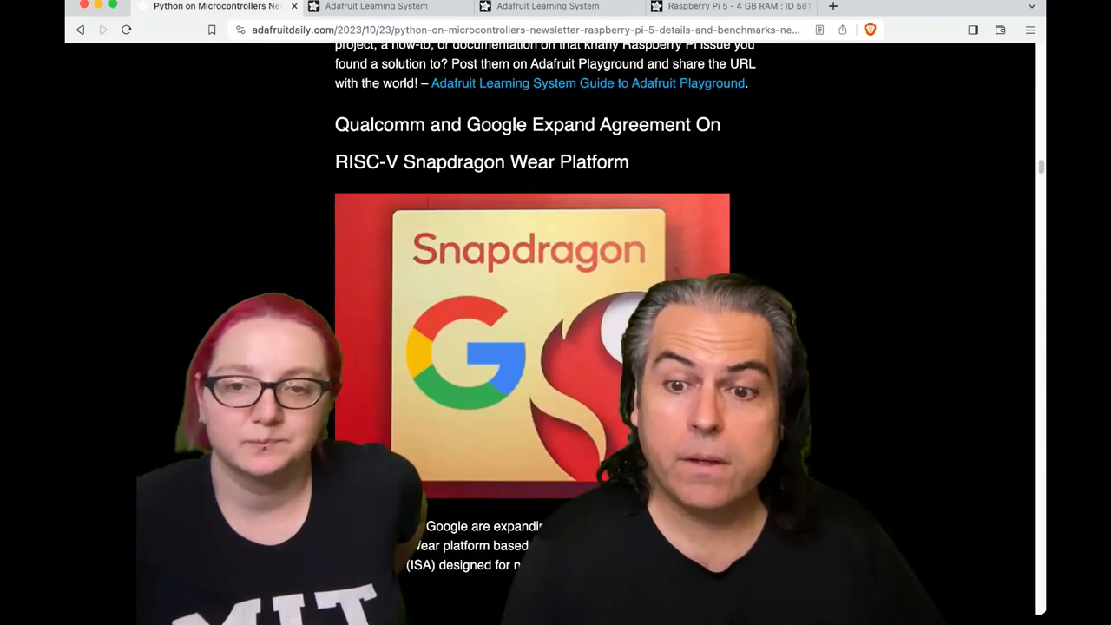
pyautogui.scroll(-3)
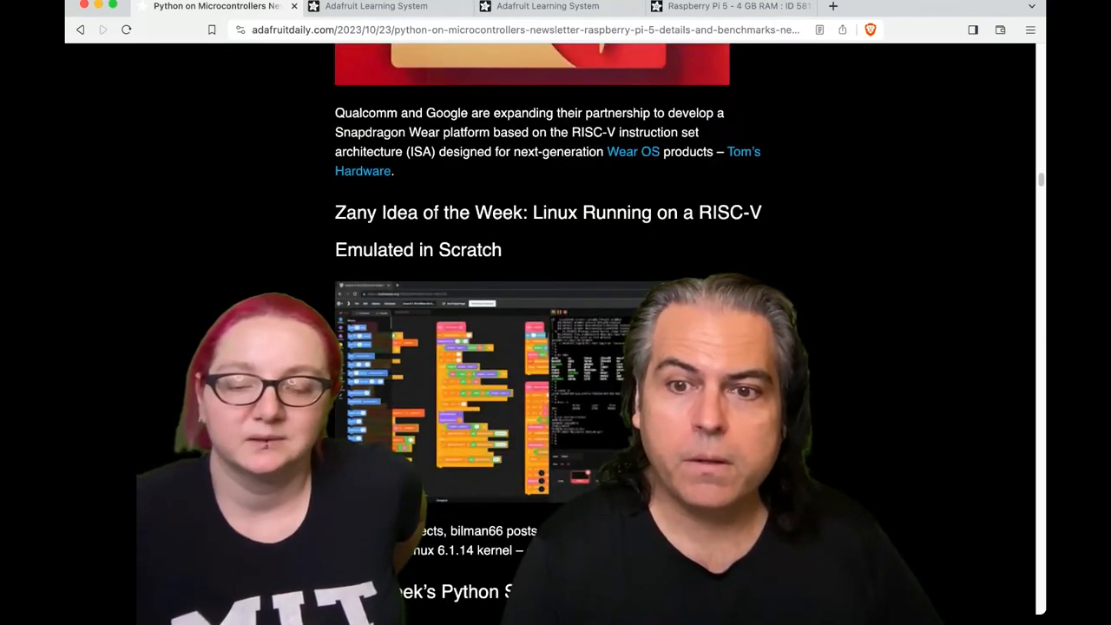
pyautogui.scroll(-3)
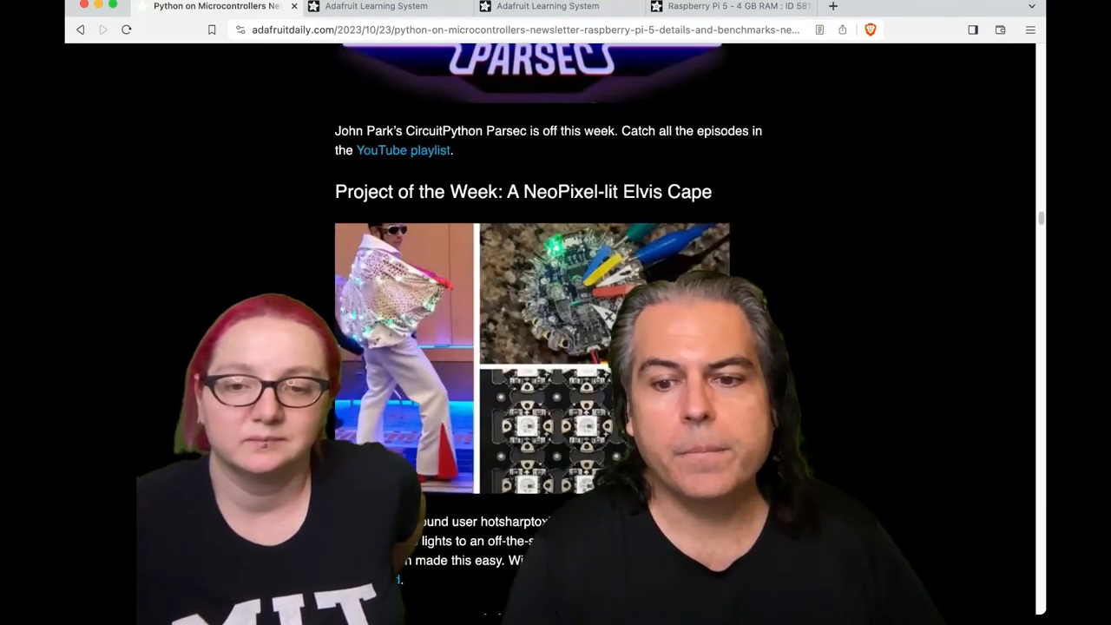
pyautogui.scroll(-3)
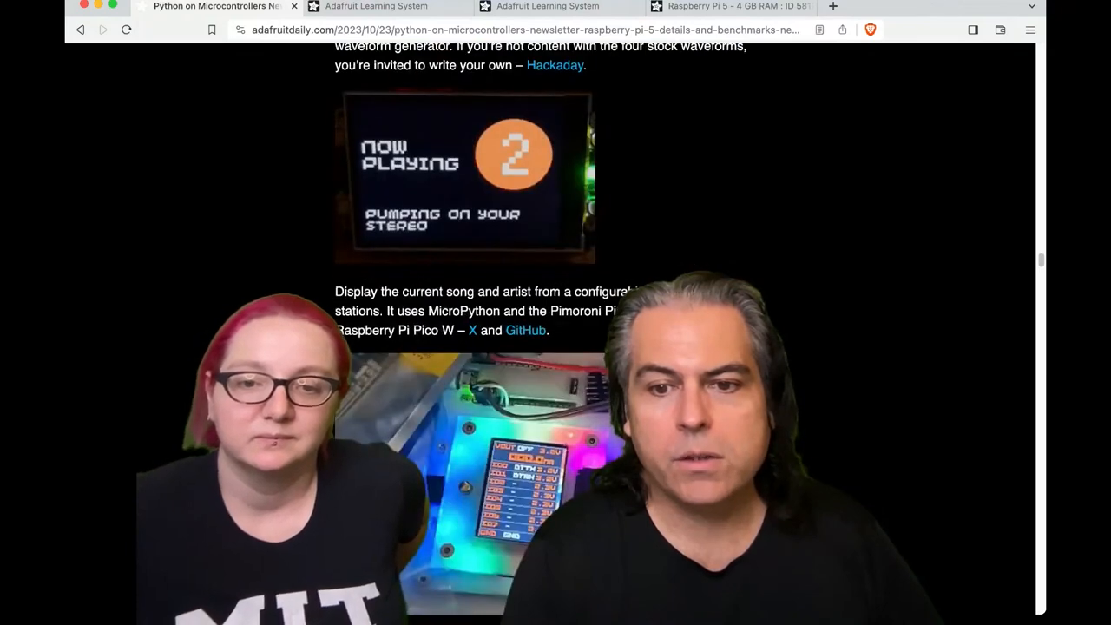
pyautogui.scroll(-3)
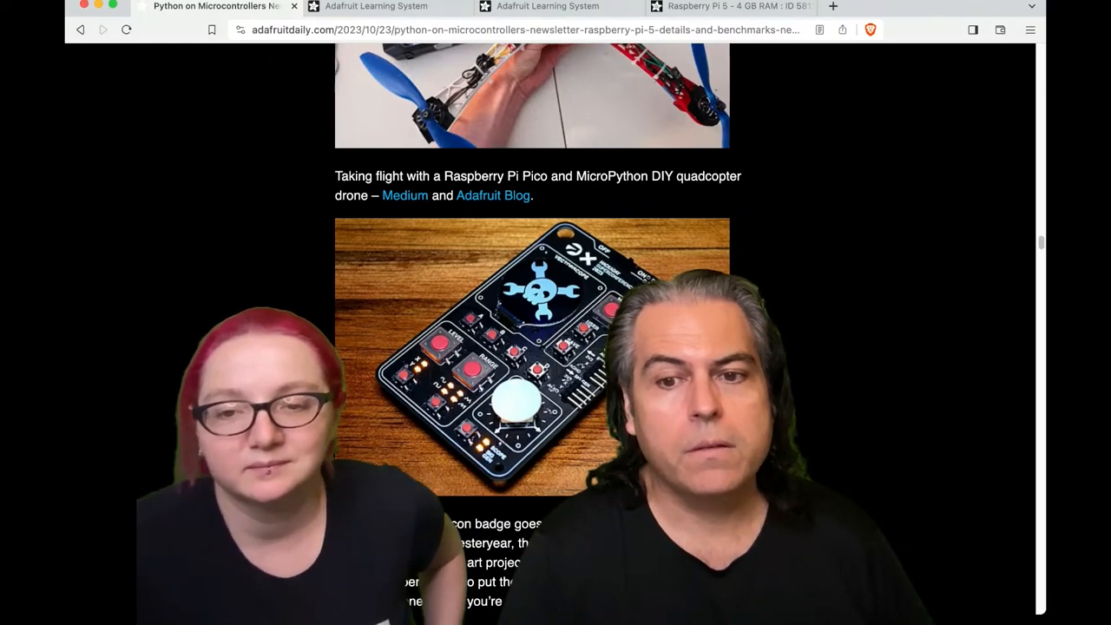
pyautogui.scroll(-3)
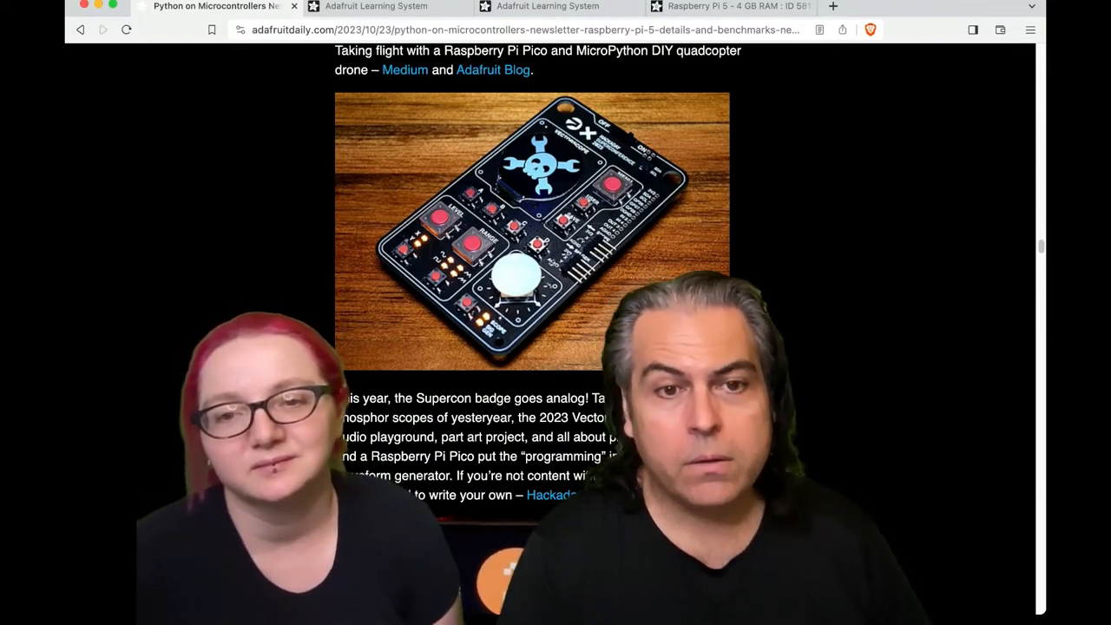
pyautogui.scroll(-3)
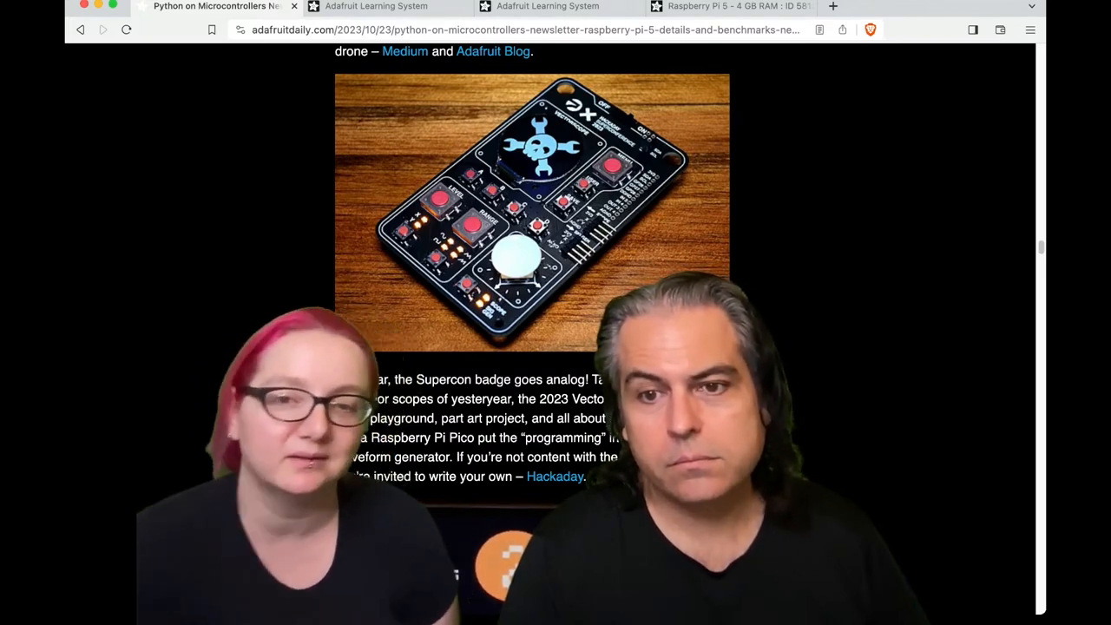
pyautogui.scroll(-3)
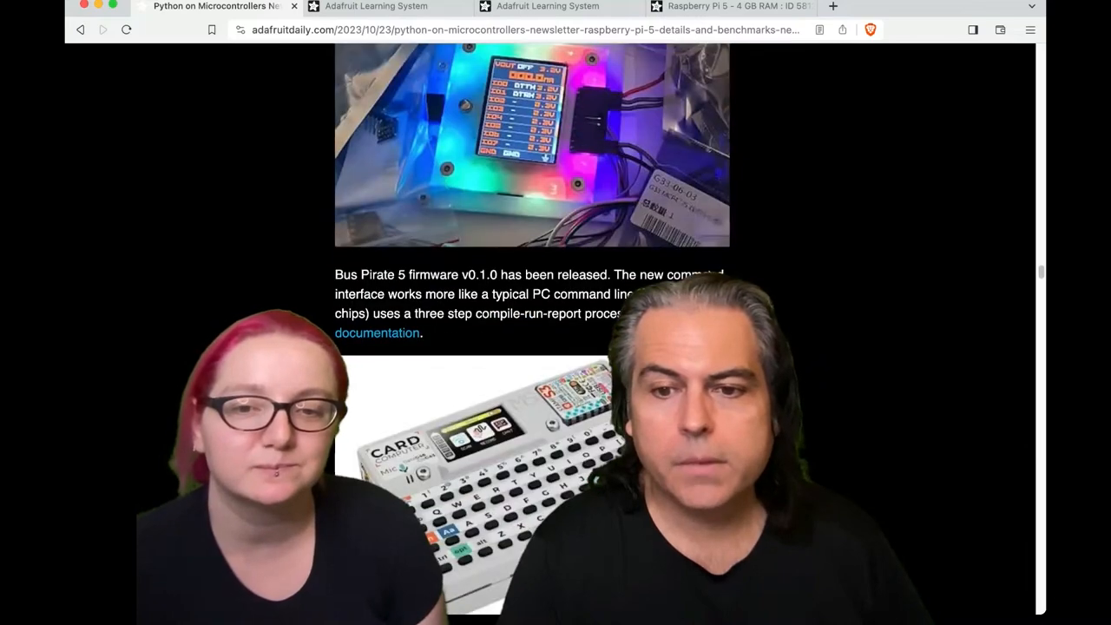
pyautogui.scroll(-3)
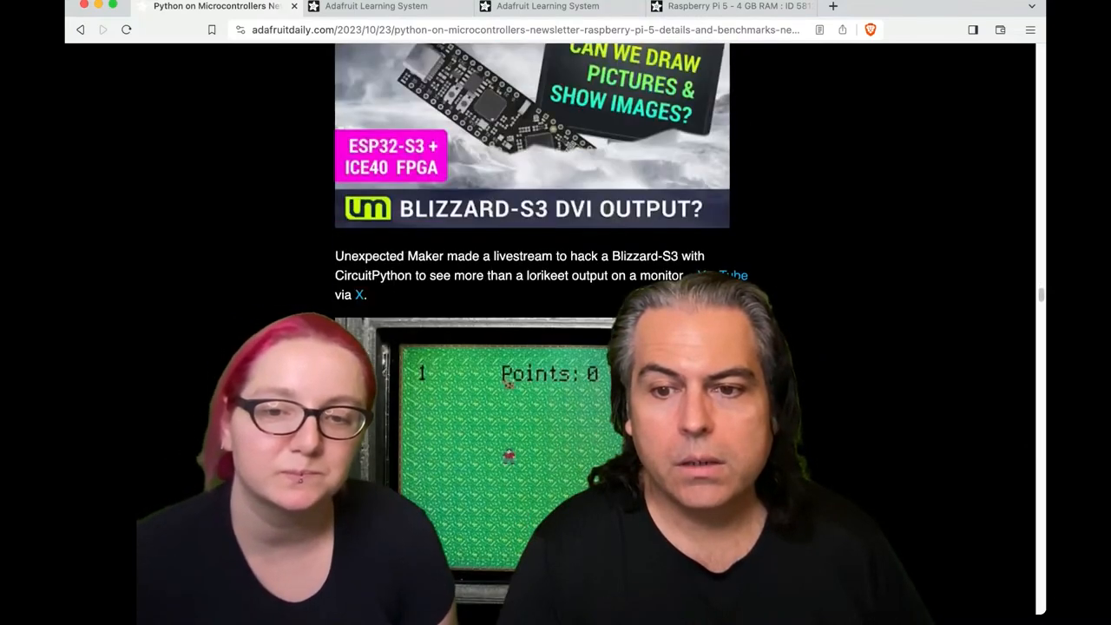
pyautogui.scroll(-3)
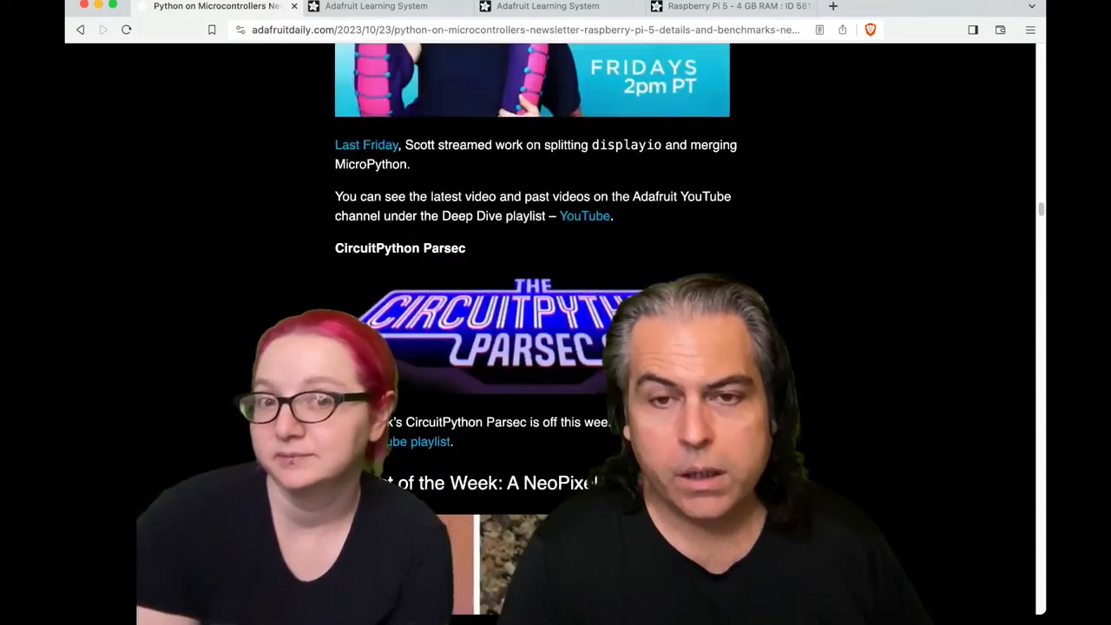
# - Switch to the Learning System's New Guides page at learn.adafruit.com/guides/latest
pyautogui.click(379, 7)
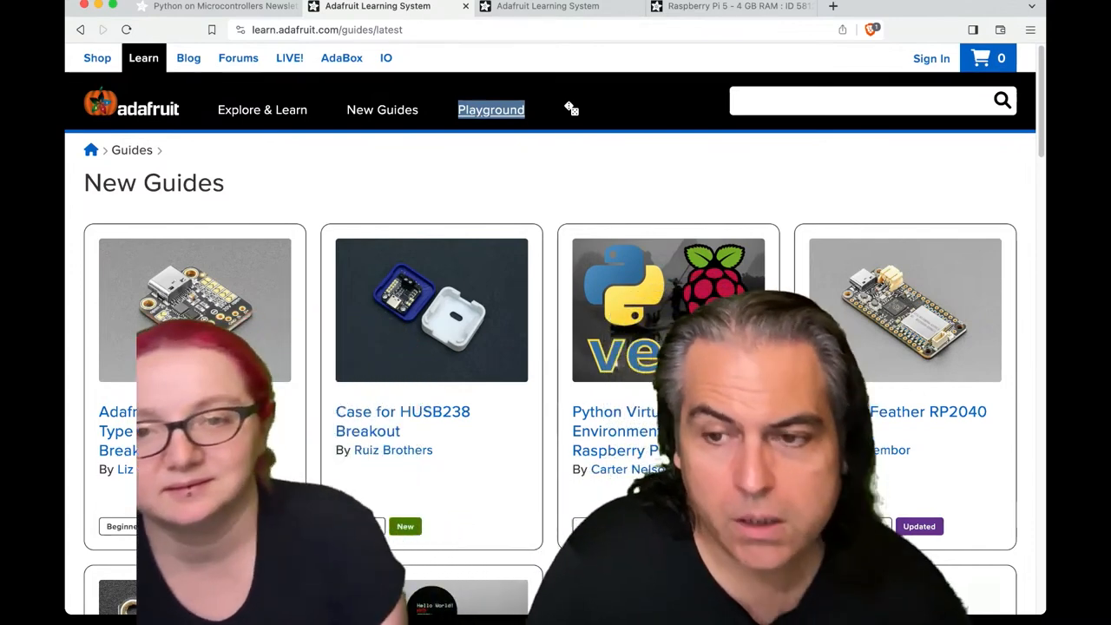
# - Go to Adafruit Playground's Featured Notes via the Learn navigation bar
pyautogui.click(490, 109)
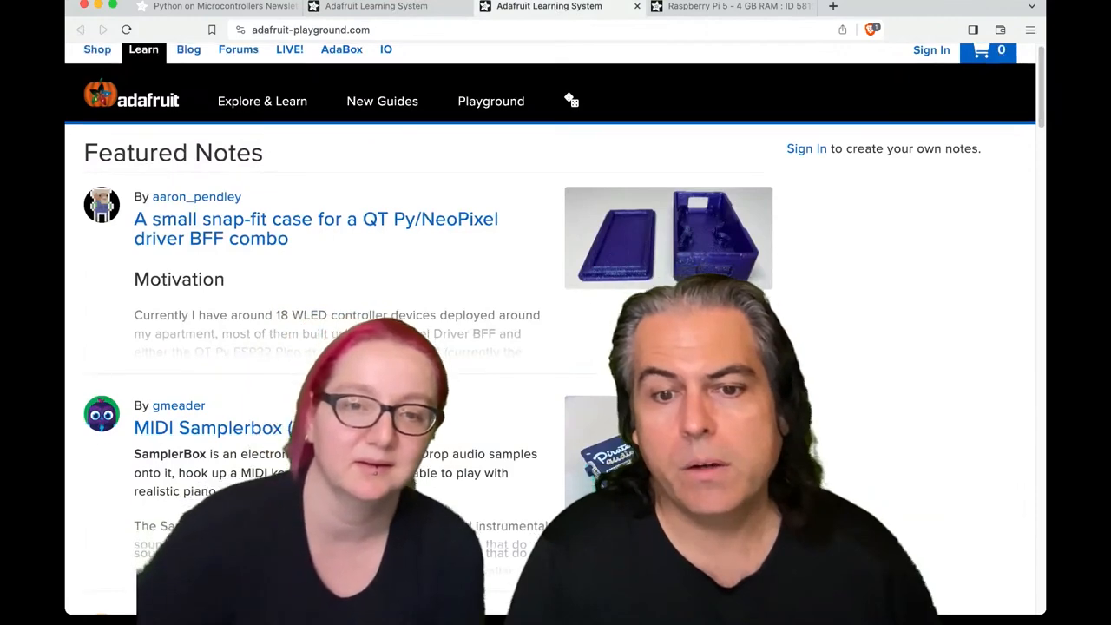
pyautogui.scroll(-3)
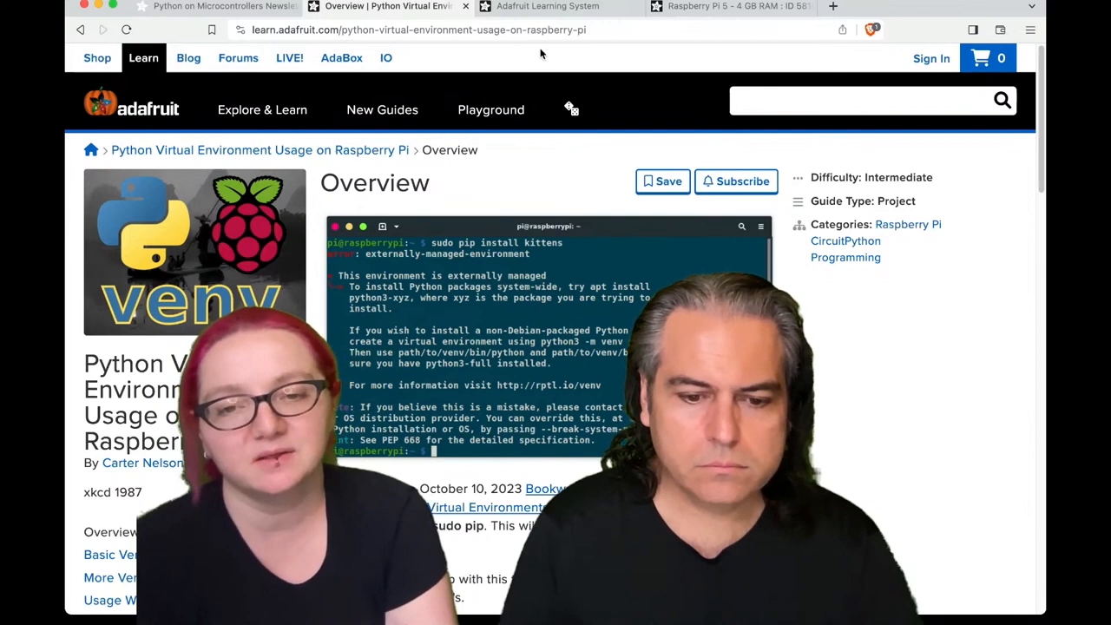
pyautogui.moveTo(540, 53)
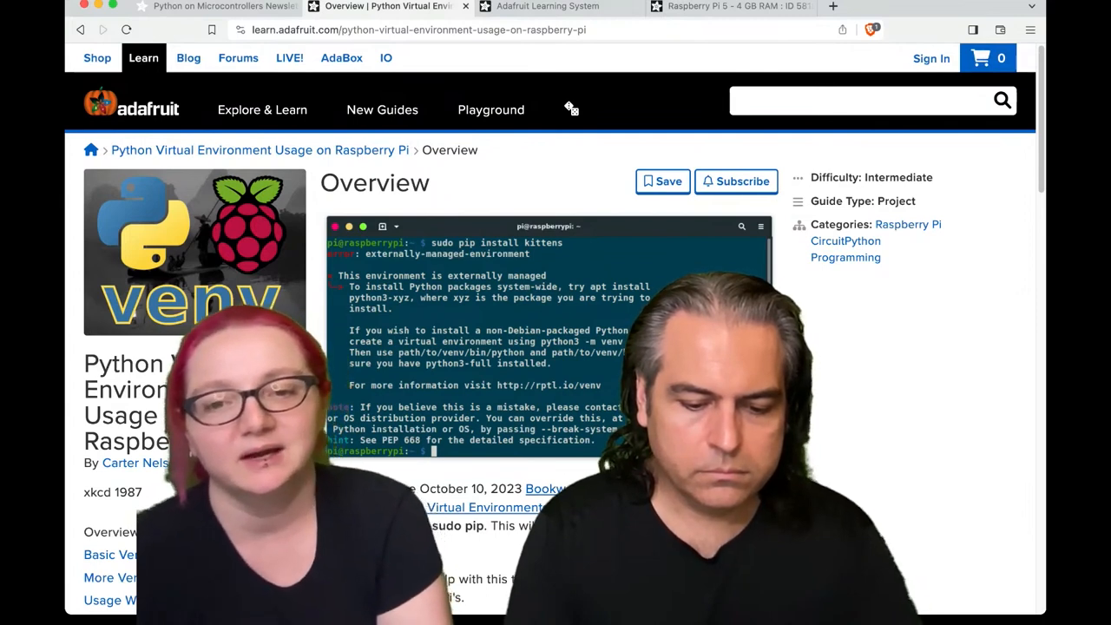
pyautogui.moveTo(542, 53)
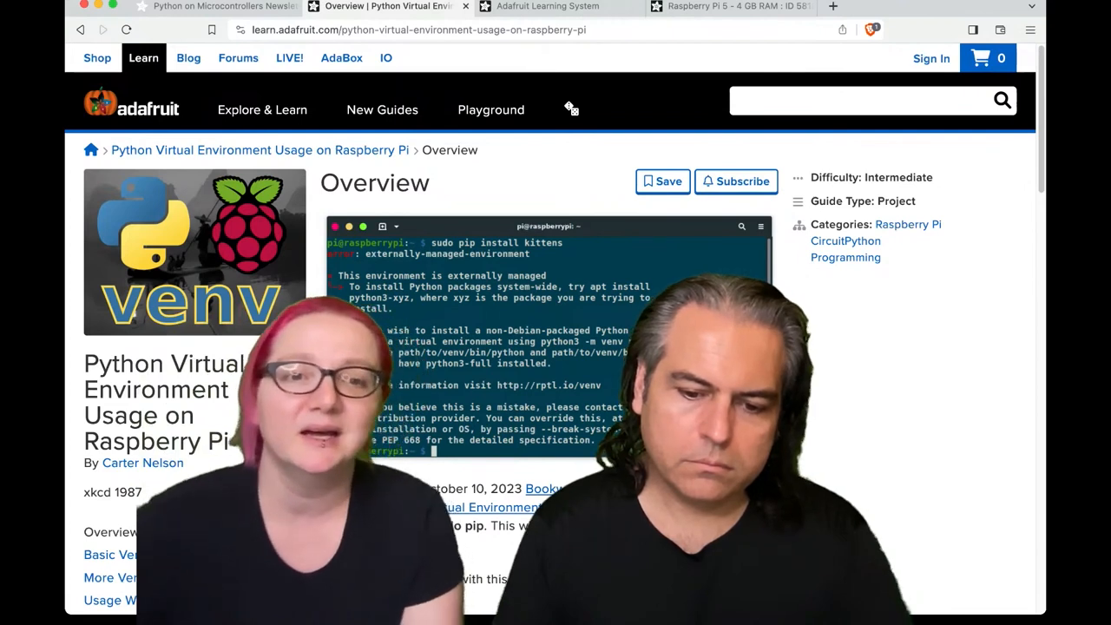
pyautogui.moveTo(541, 52)
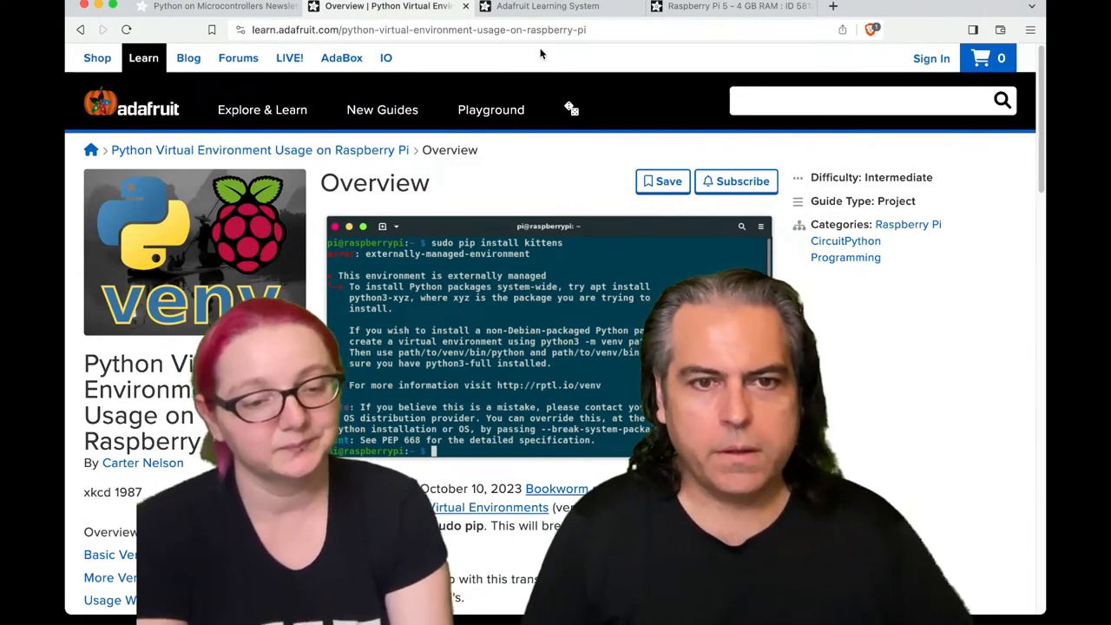
pyautogui.moveTo(538, 54)
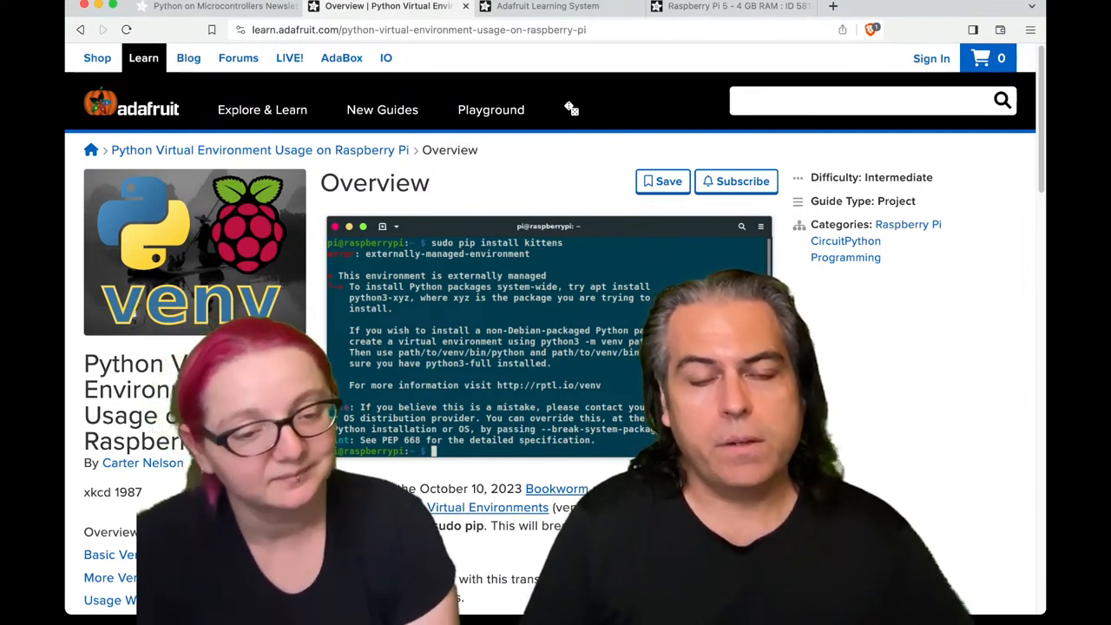
pyautogui.moveTo(542, 52)
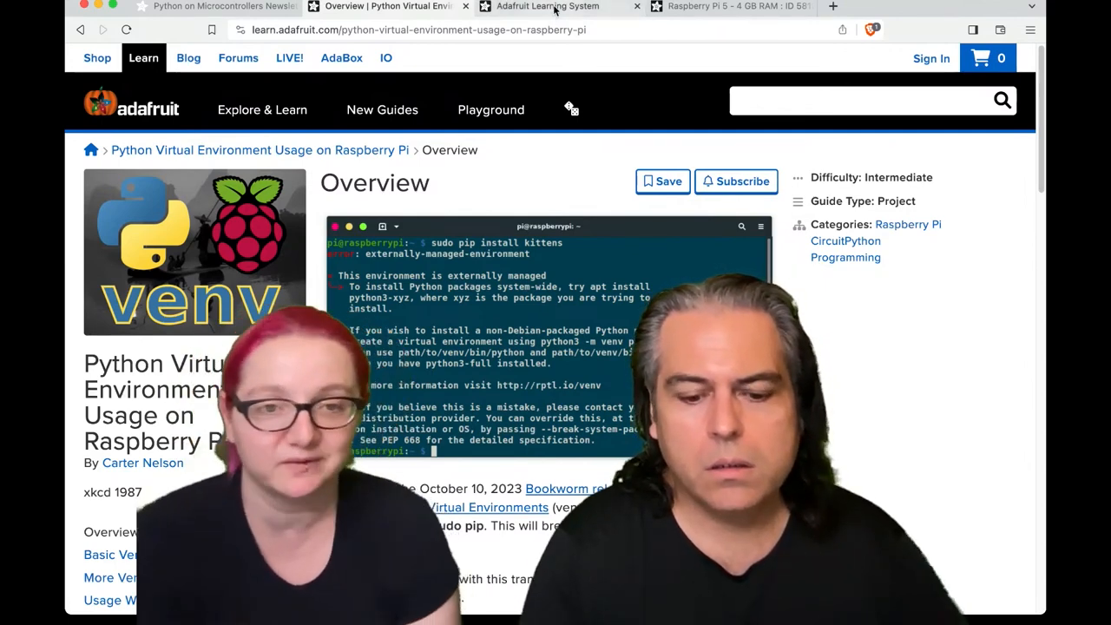
# - Switch to the libgpiod vs gpiozero Raspberry Pi 5 note and read its Blinka opening paragraphs
pyautogui.click(729, 7)
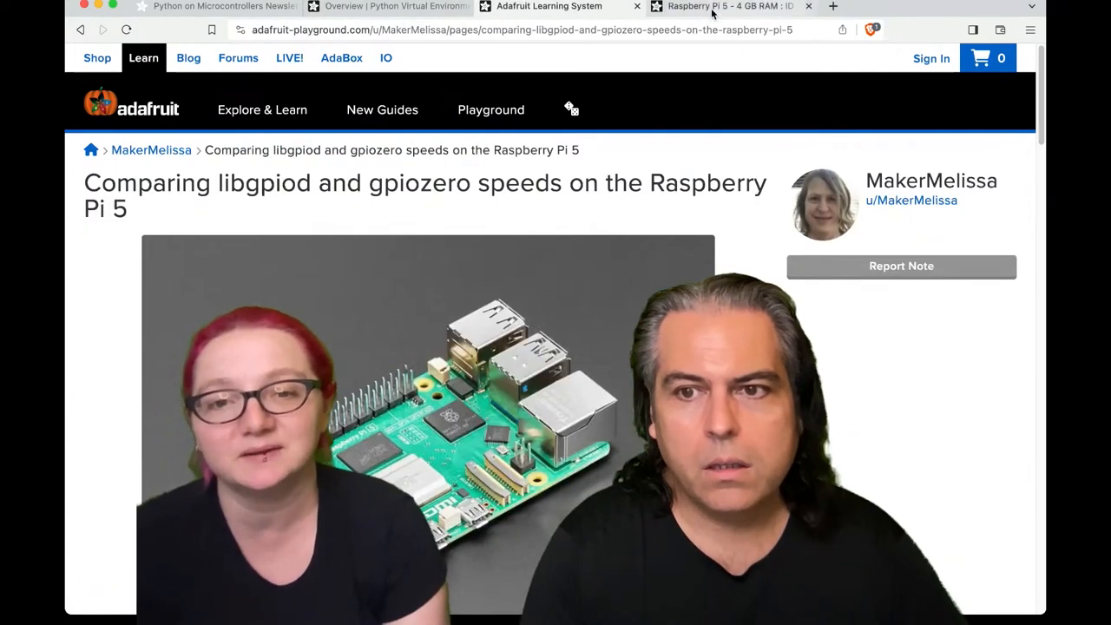
pyautogui.click(215, 7)
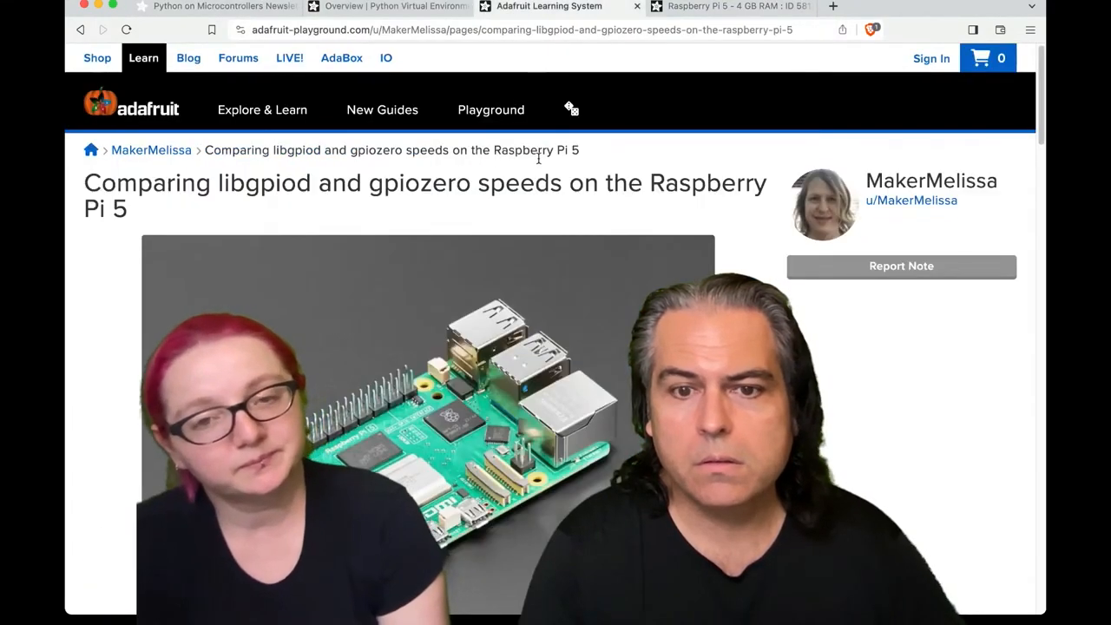
pyautogui.scroll(-3)
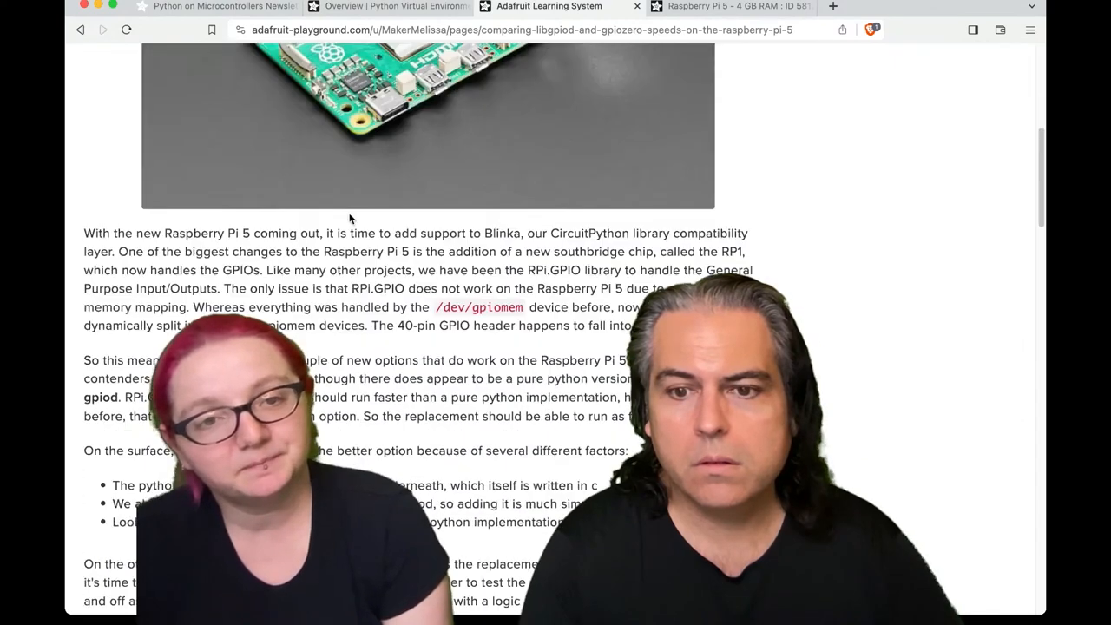
pyautogui.scroll(3)
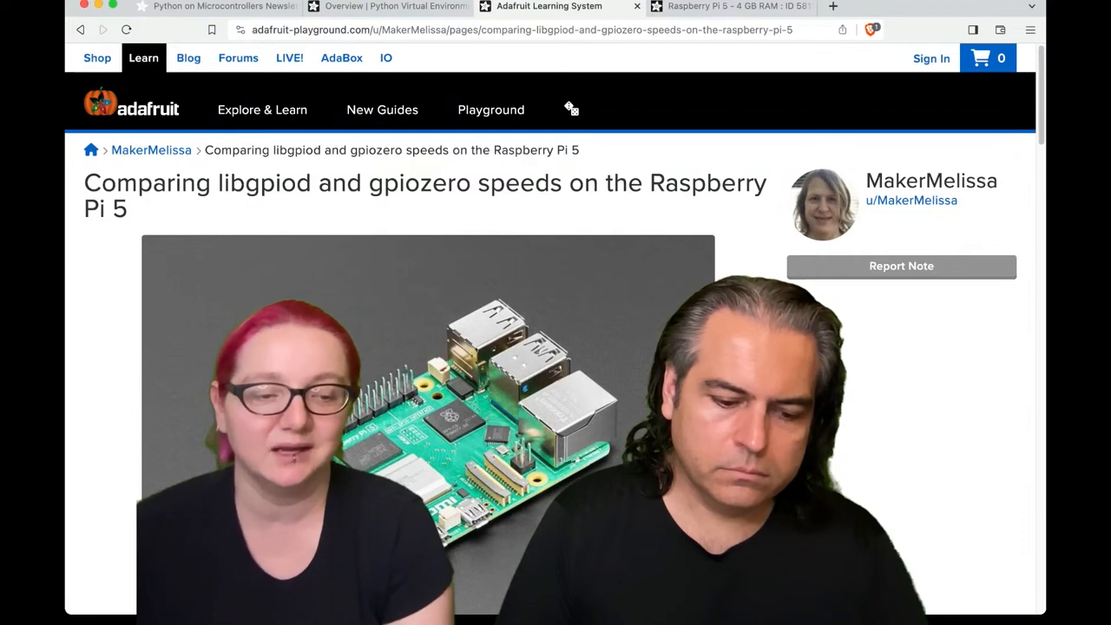
pyautogui.moveTo(820, 351)
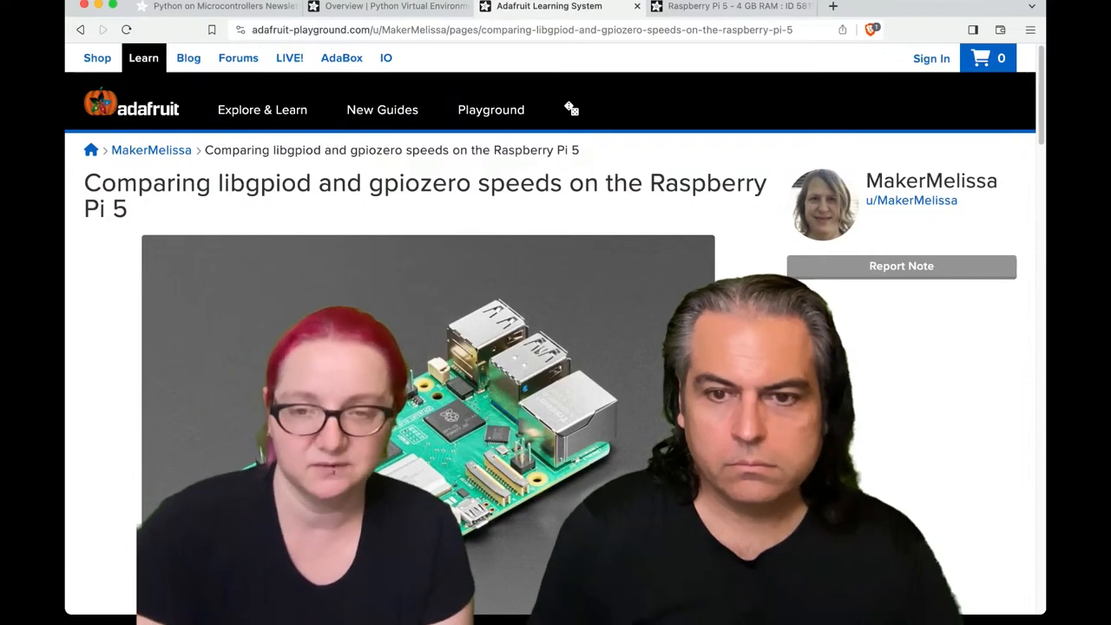
pyautogui.scroll(-3)
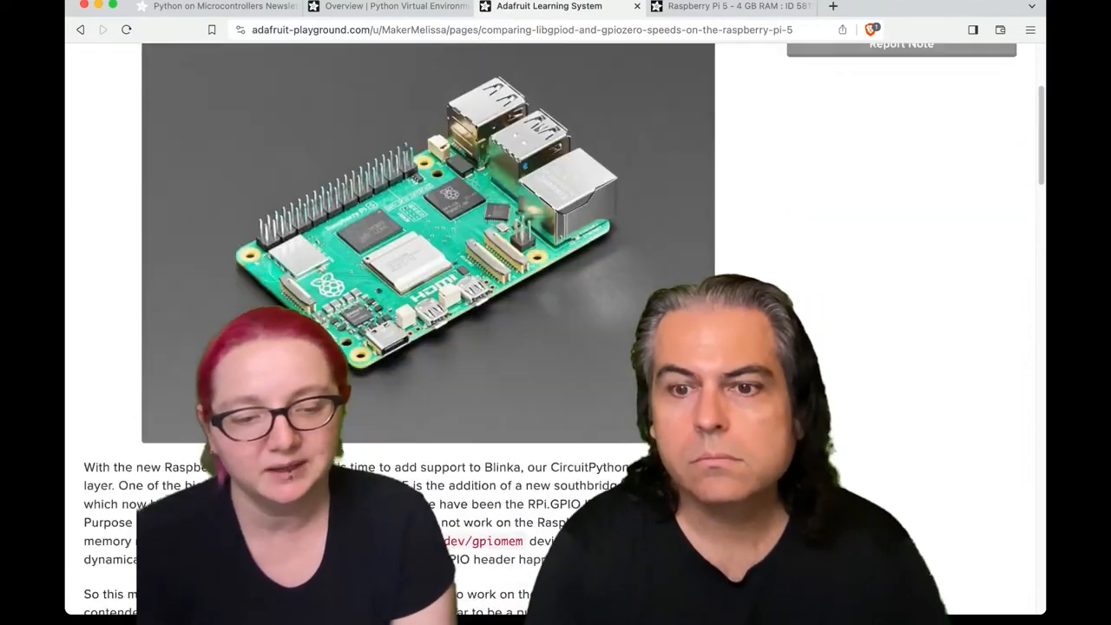
# - Scroll to the gpiozero script and 93.66 kHz result, then back to the note's title
pyautogui.scroll(-3)
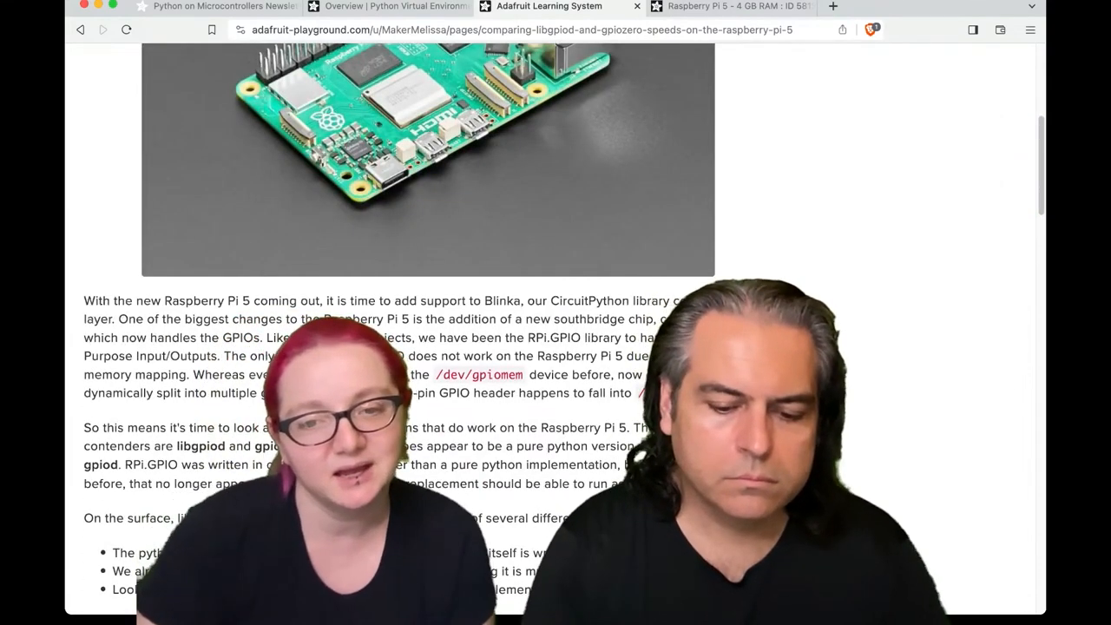
pyautogui.scroll(-3)
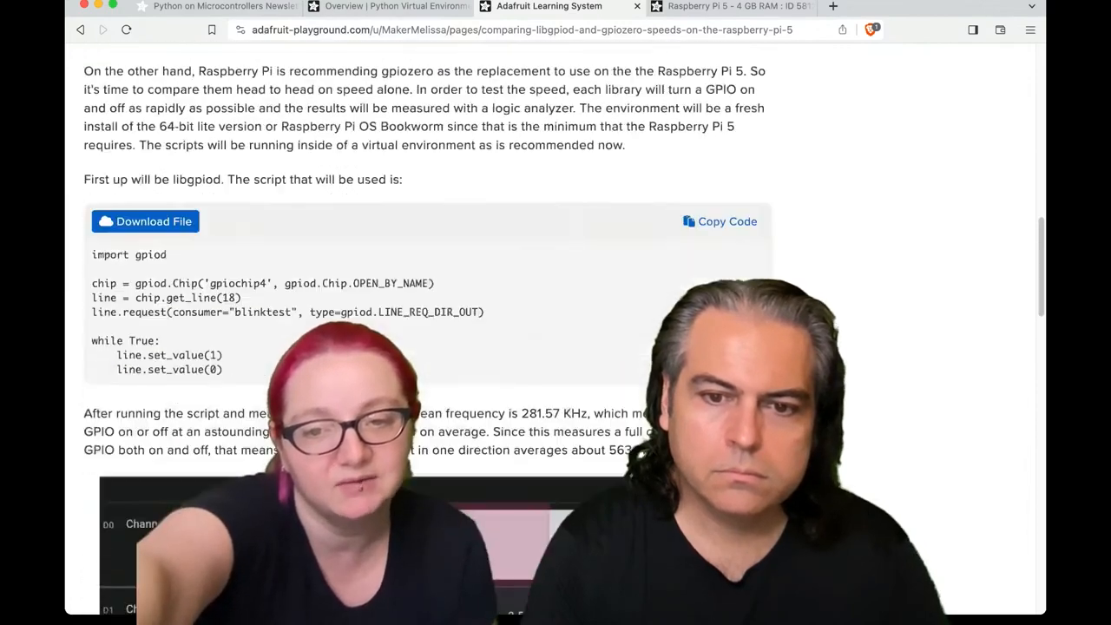
pyautogui.scroll(-3)
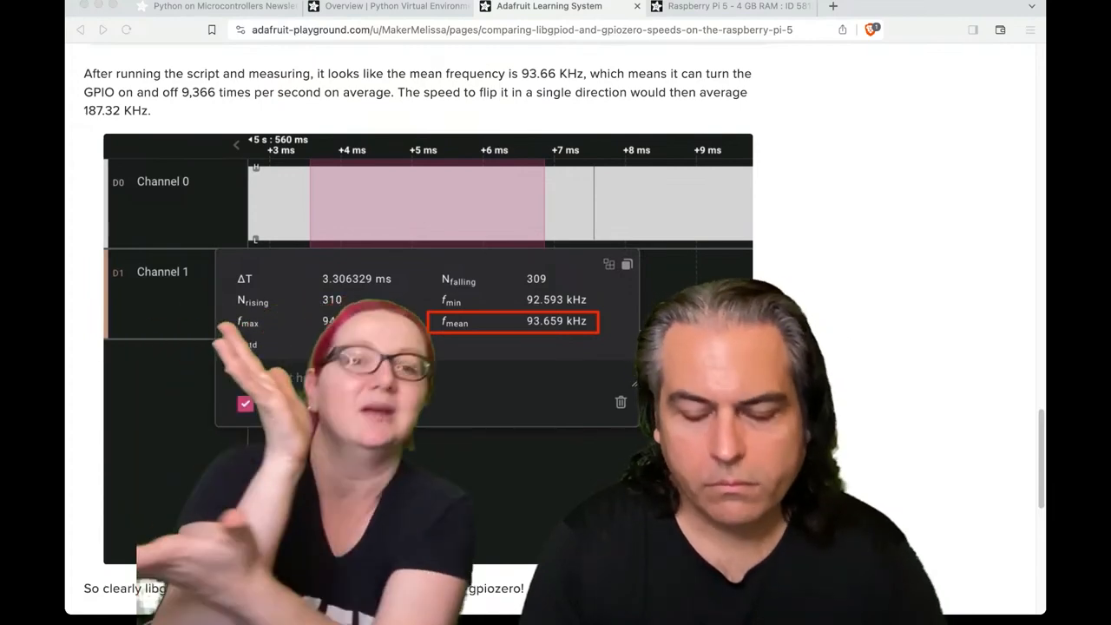
pyautogui.scroll(3)
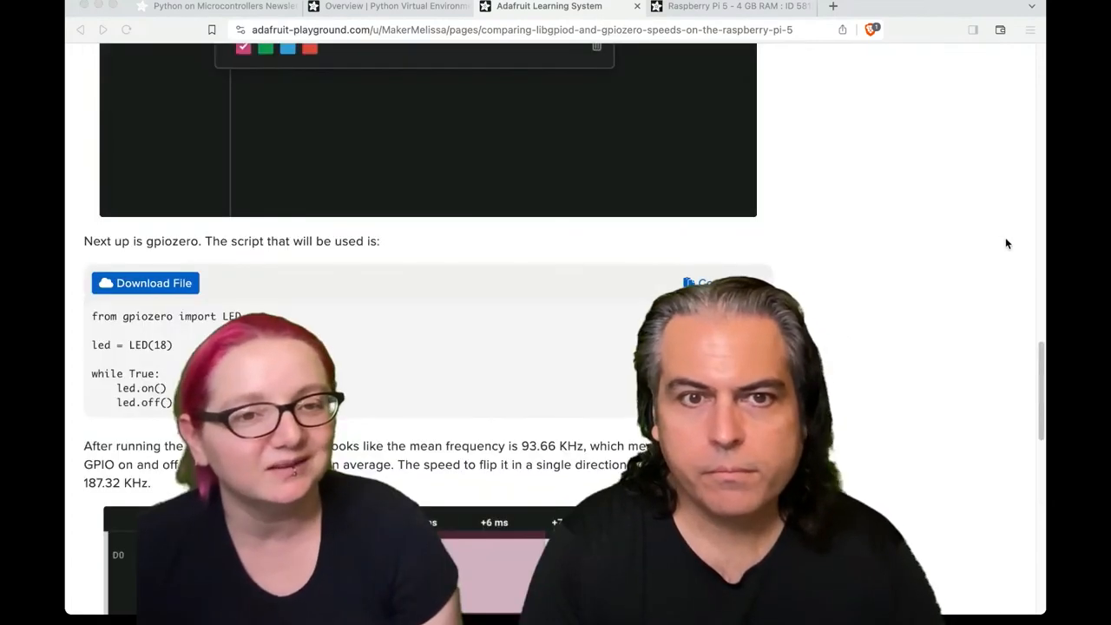
pyautogui.scroll(3)
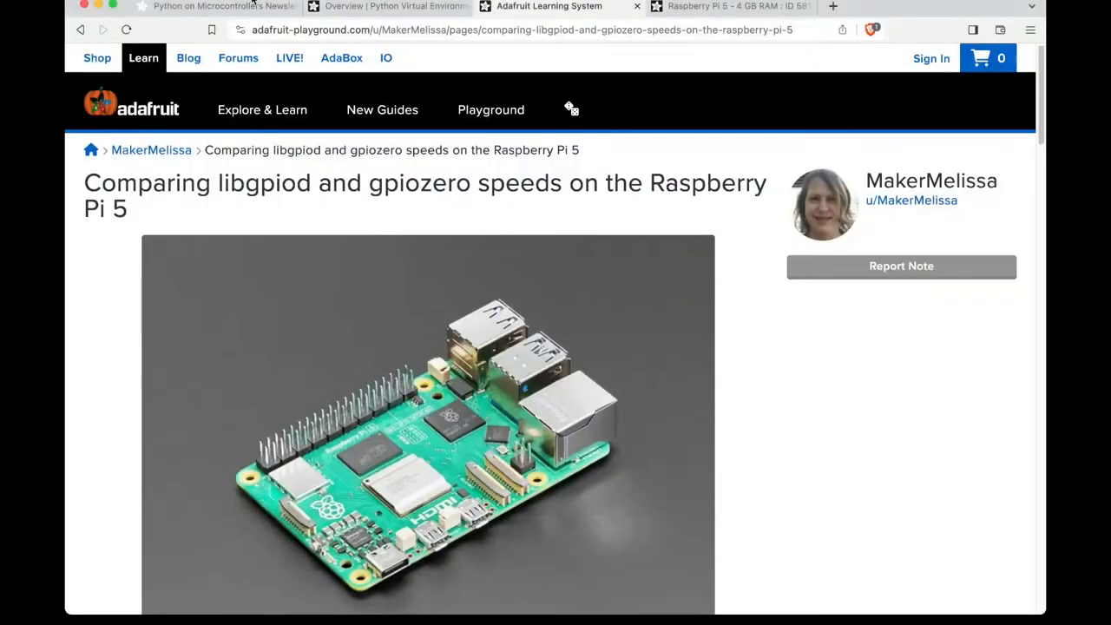
# - Return to the newsletter, go through the past-newsletters archive, and reopen it at its top
pyautogui.click(217, 7)
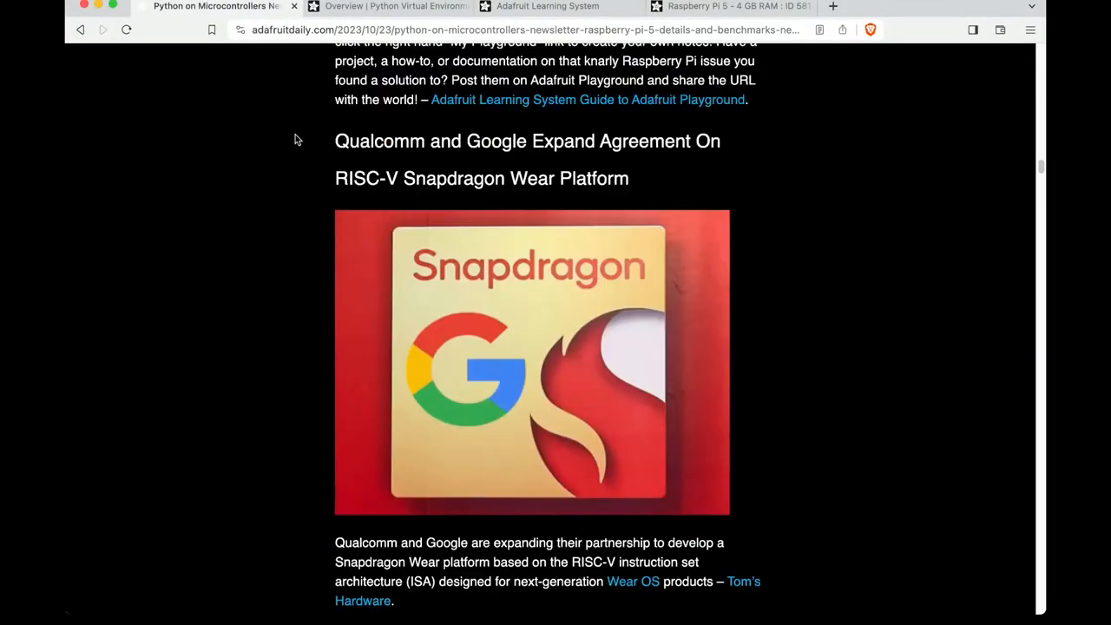
pyautogui.scroll(-3)
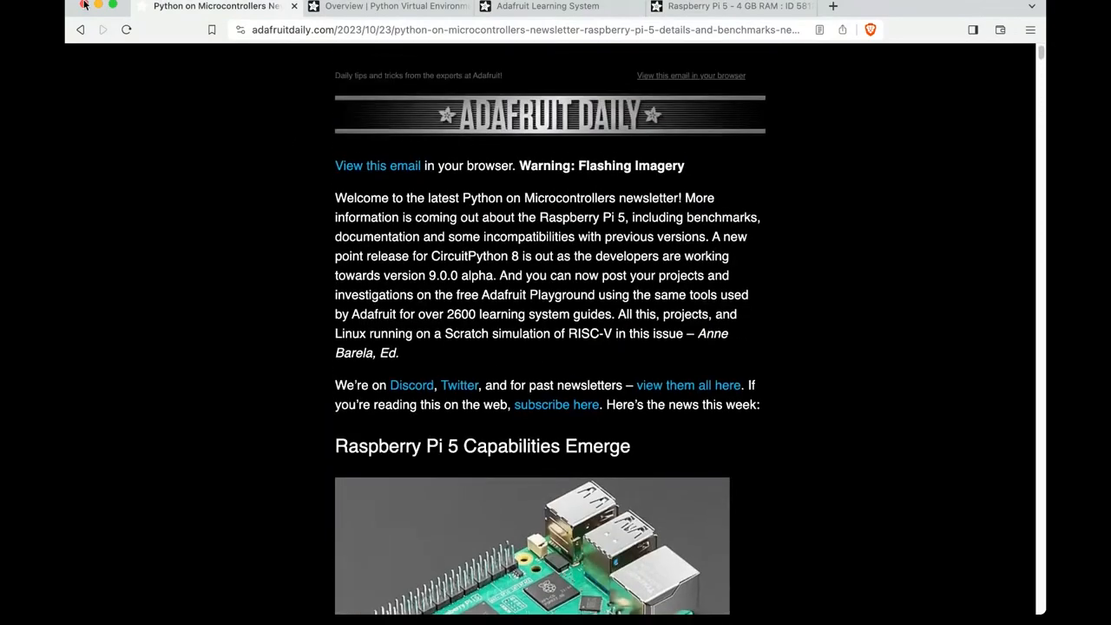
pyautogui.click(687, 385)
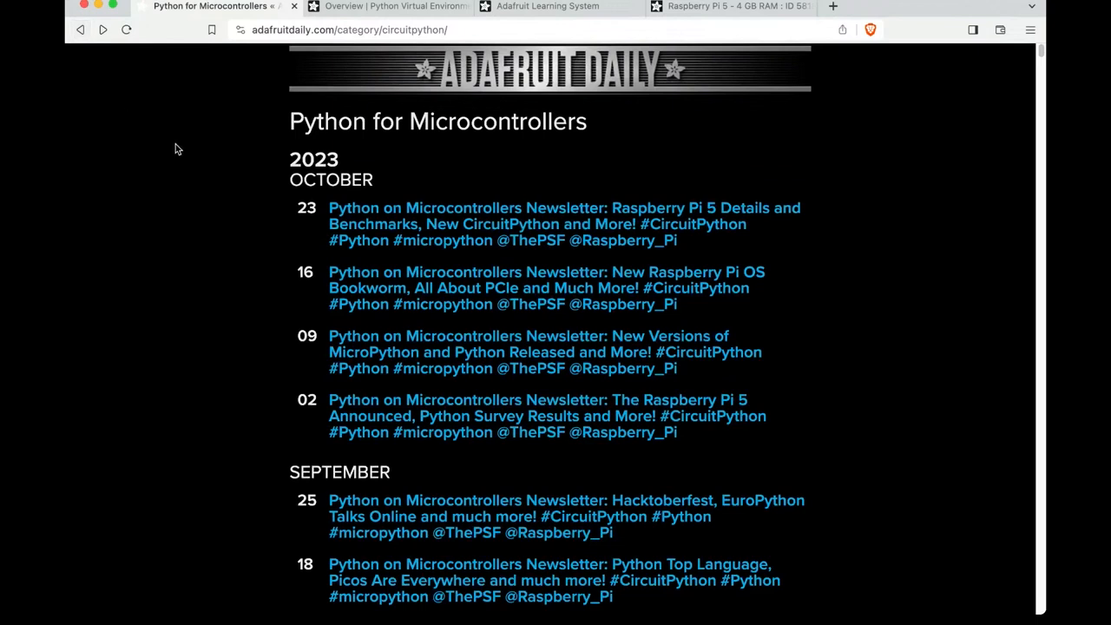
pyautogui.moveTo(191, 191)
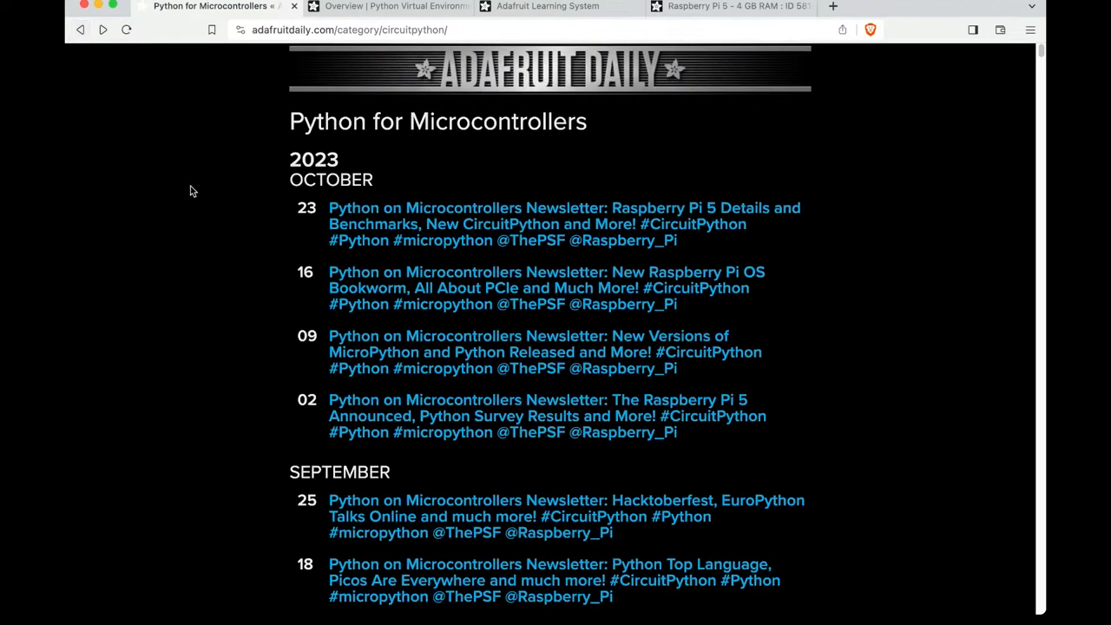
pyautogui.moveTo(170, 73)
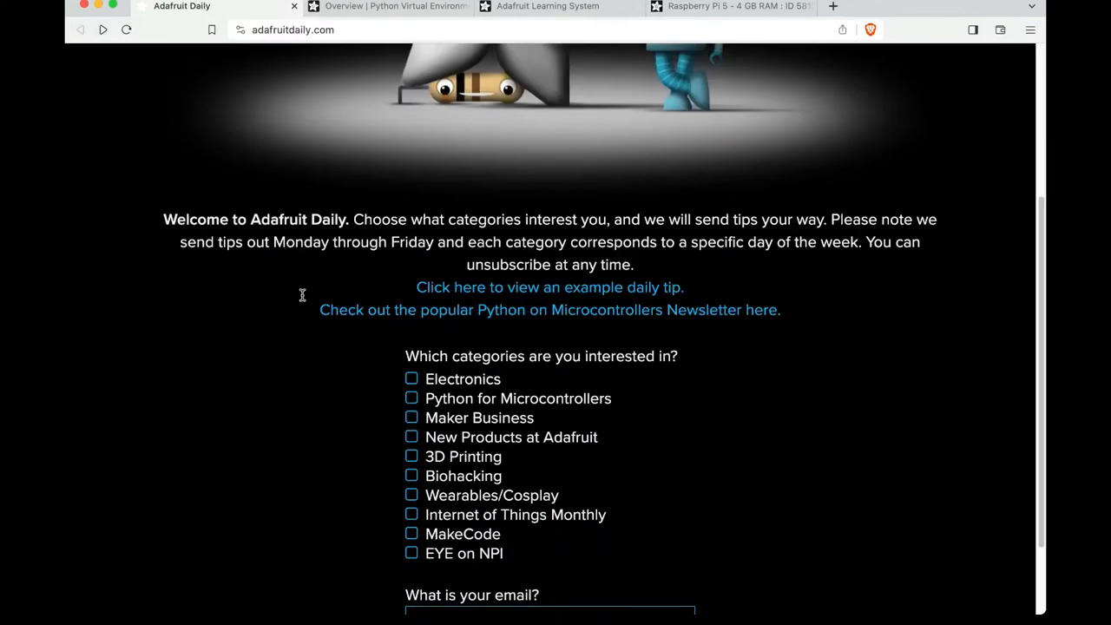
pyautogui.click(549, 309)
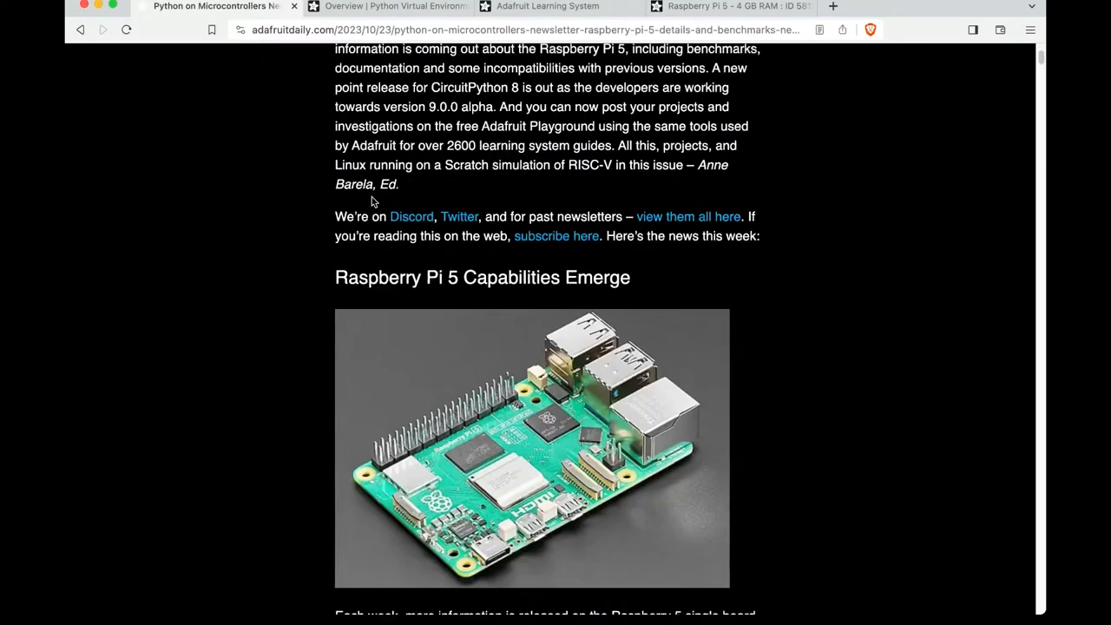
pyautogui.scroll(3)
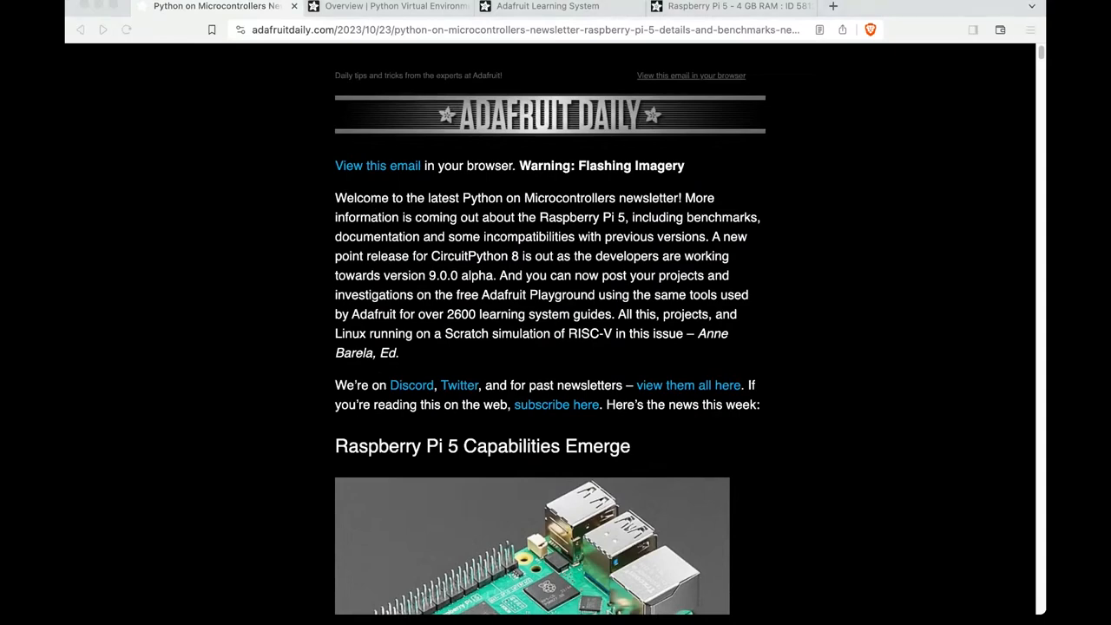